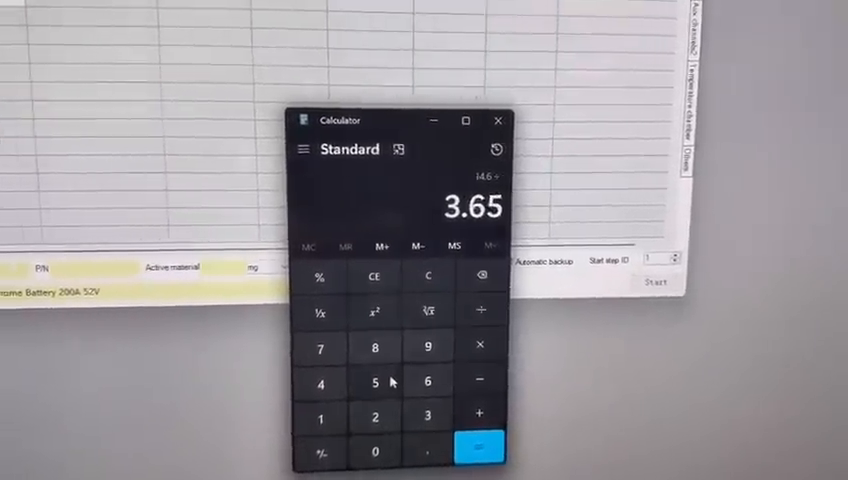
- Calculate 14.6 ÷ 4 = 3.65, then 4 × 2 = 8 in Calculator
left_click(471, 450)
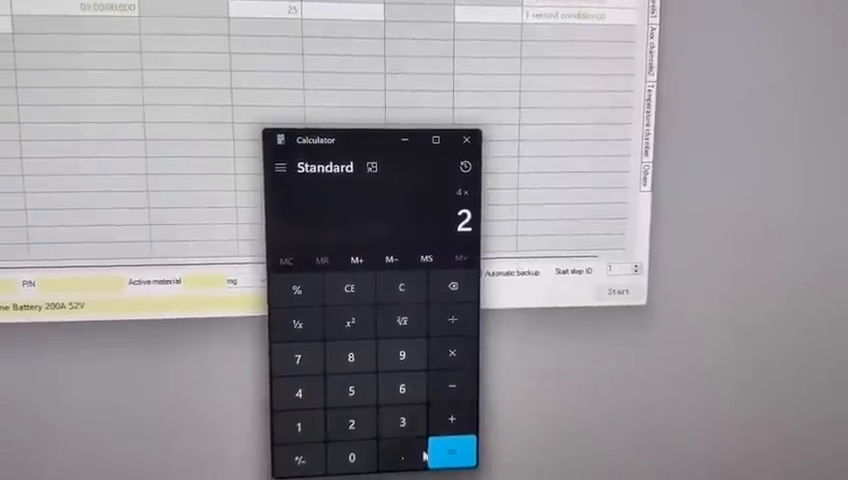
left_click(450, 452)
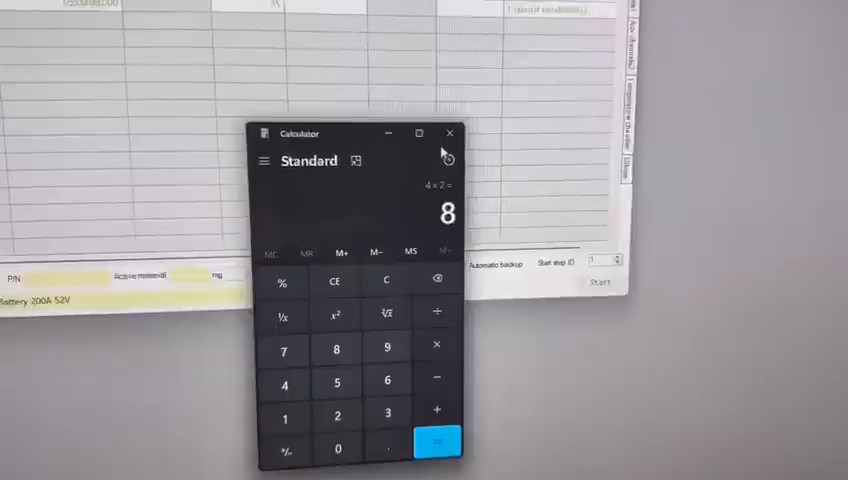
- Enter 25 A in the Current(A) cells of the CC DChg and CC Chg steps
left_click(449, 133)
type("25")
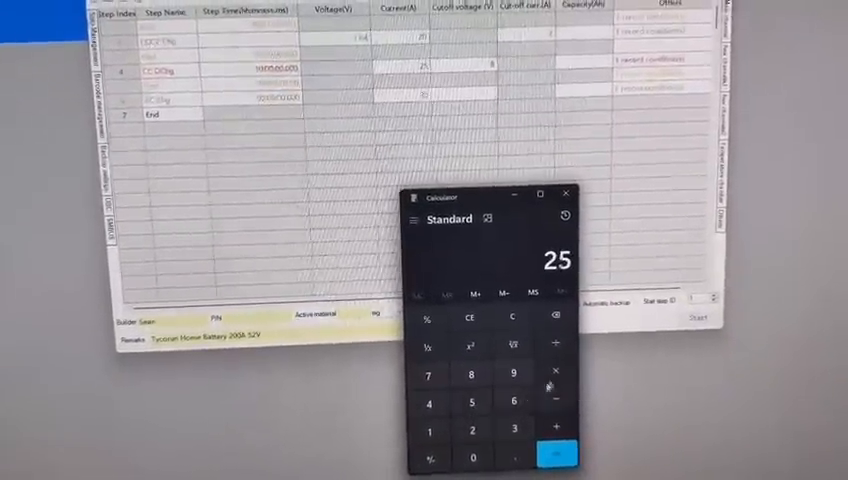
left_click(550, 456)
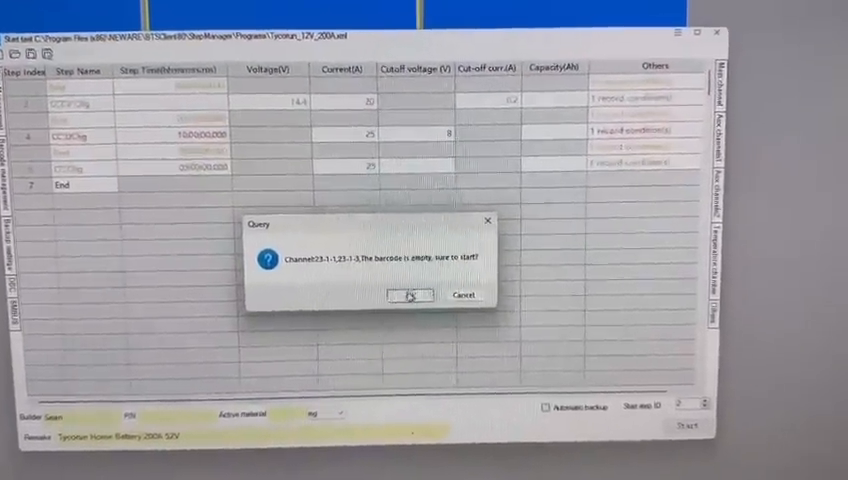
- Confirm the empty-barcode query to start CCCV charging on channels 1-1 and 1-3
left_click(410, 295)
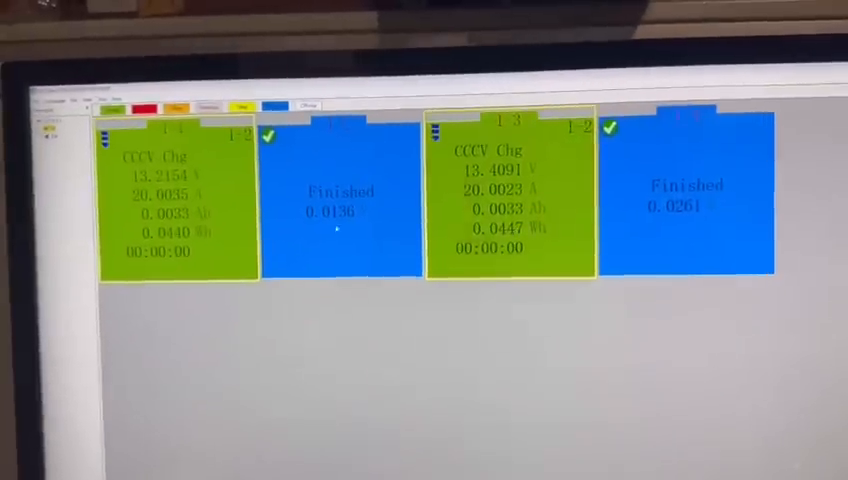